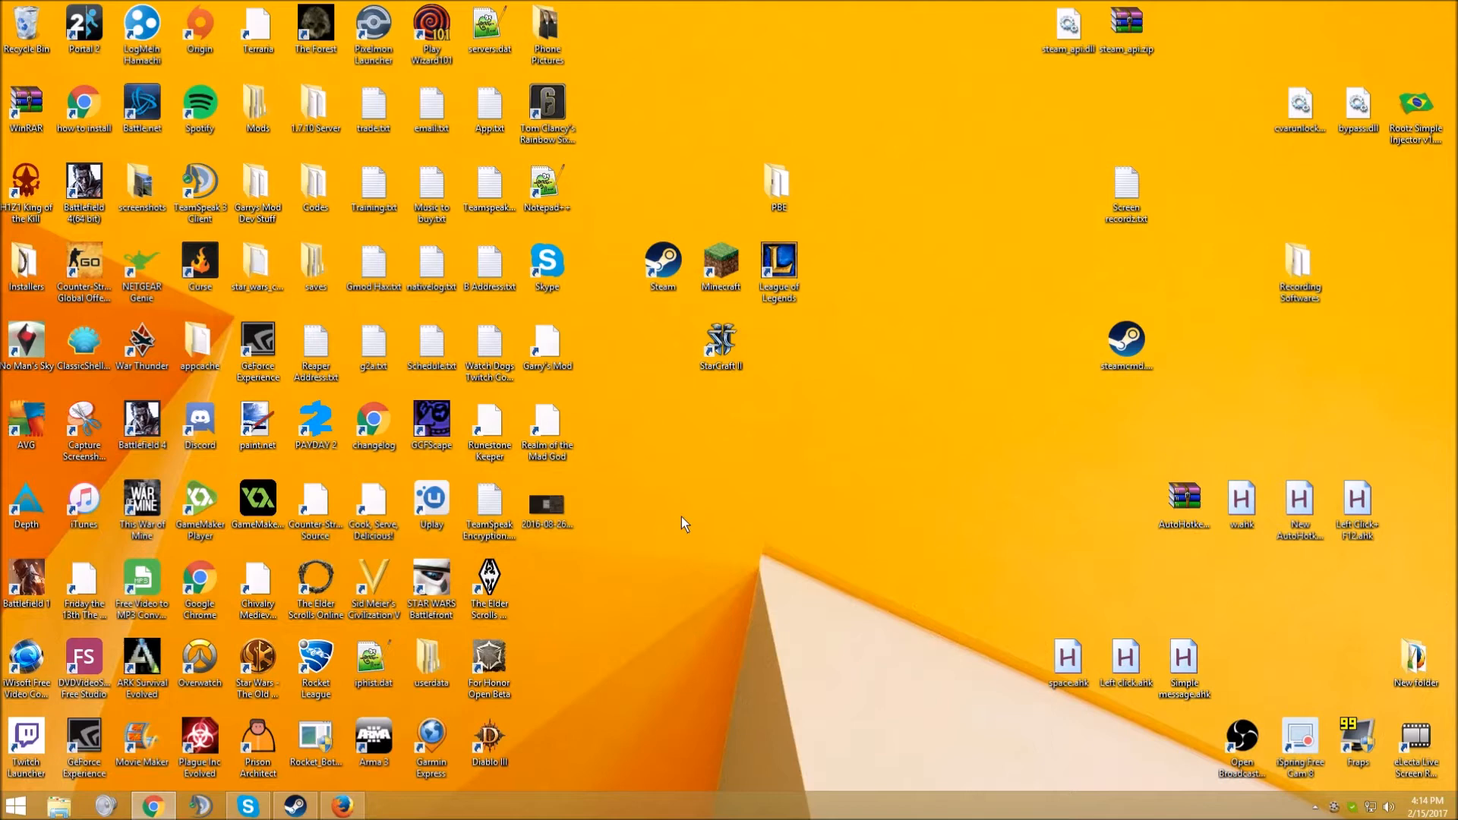
mouse_move(152, 805)
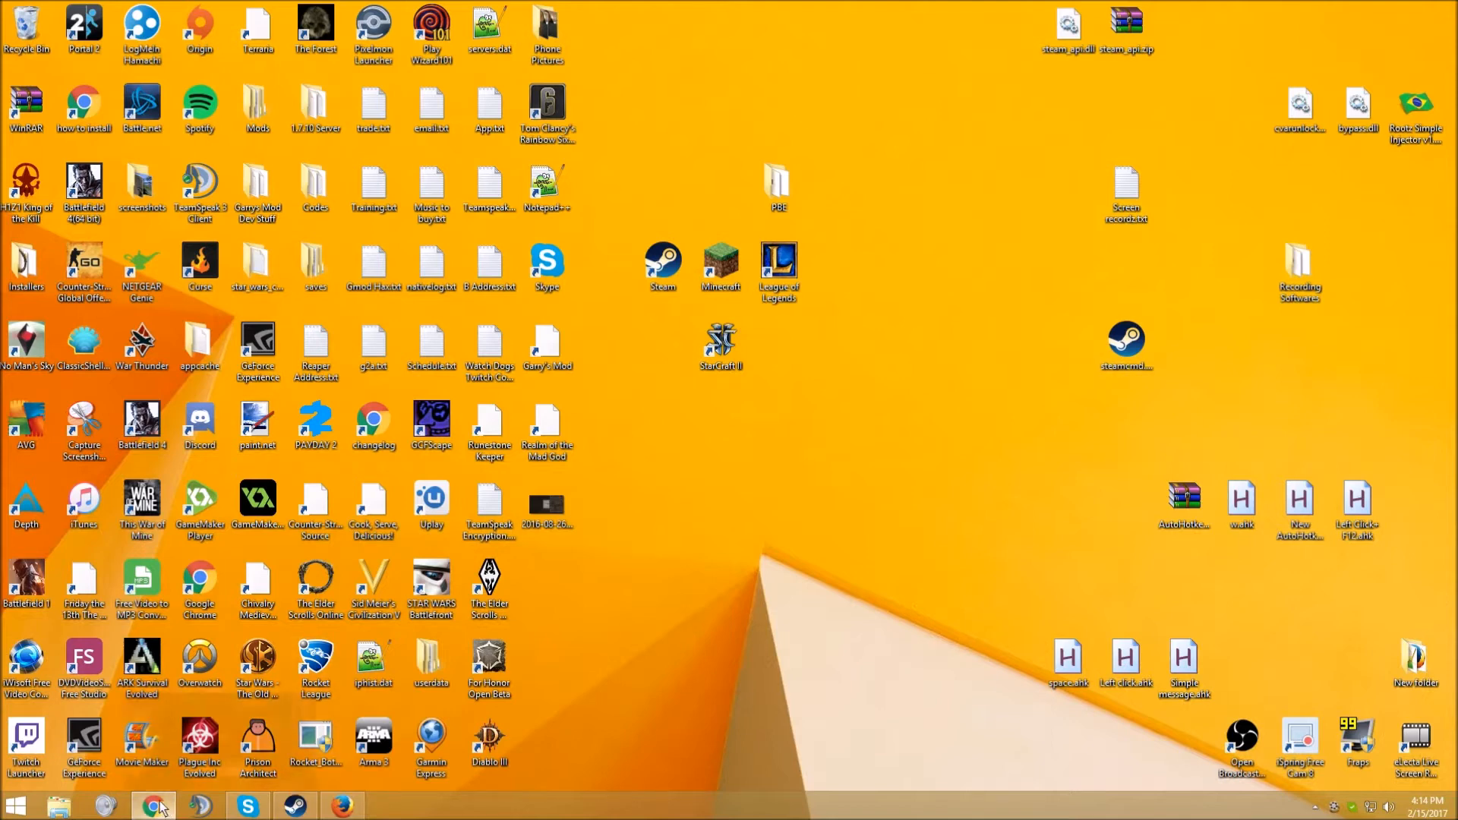
- Bring Chrome forward and follow the 'How to update your NVIDIA video drivers' adf.ly link
click(152, 804)
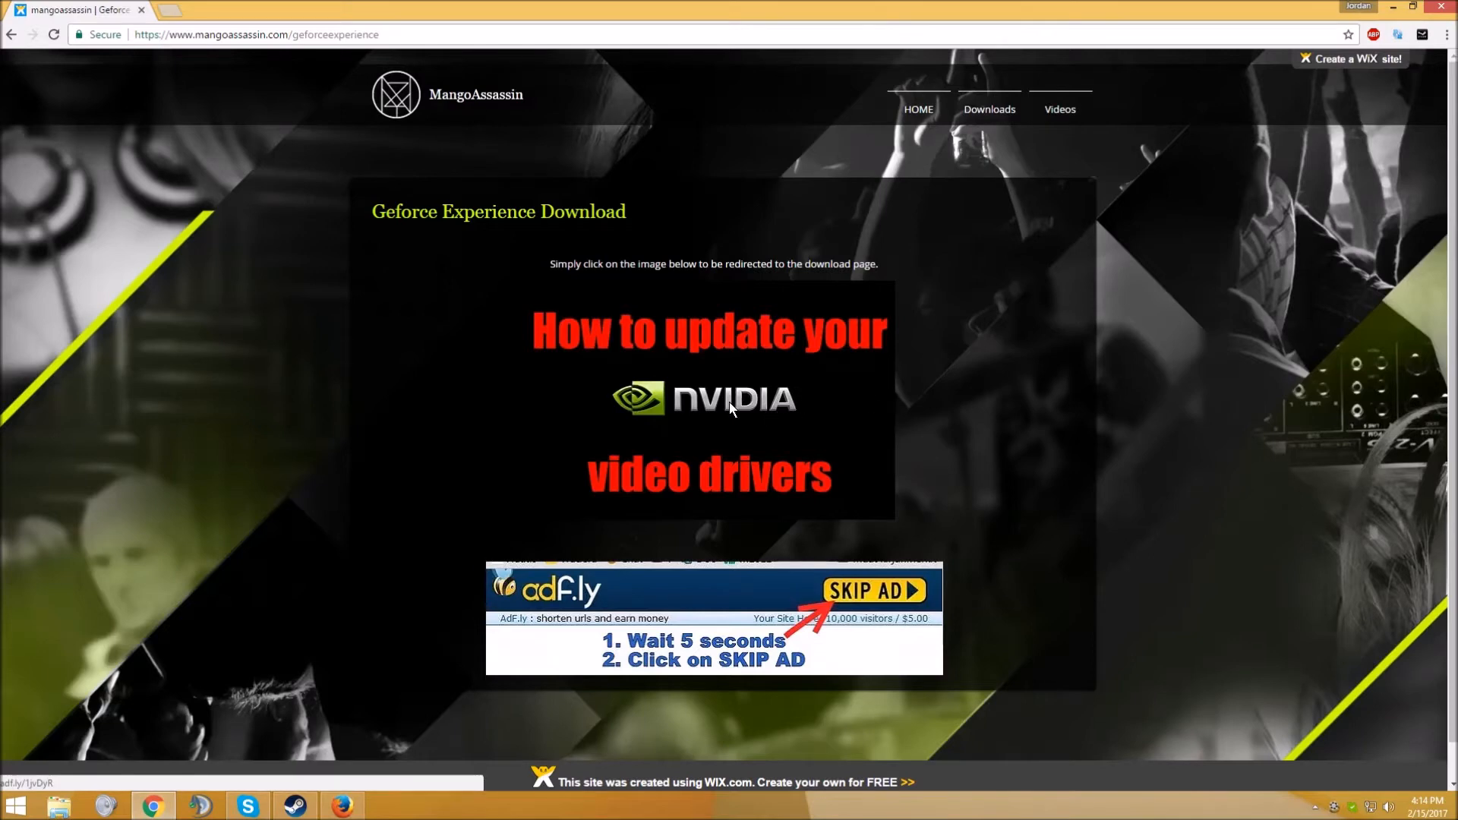
click(707, 398)
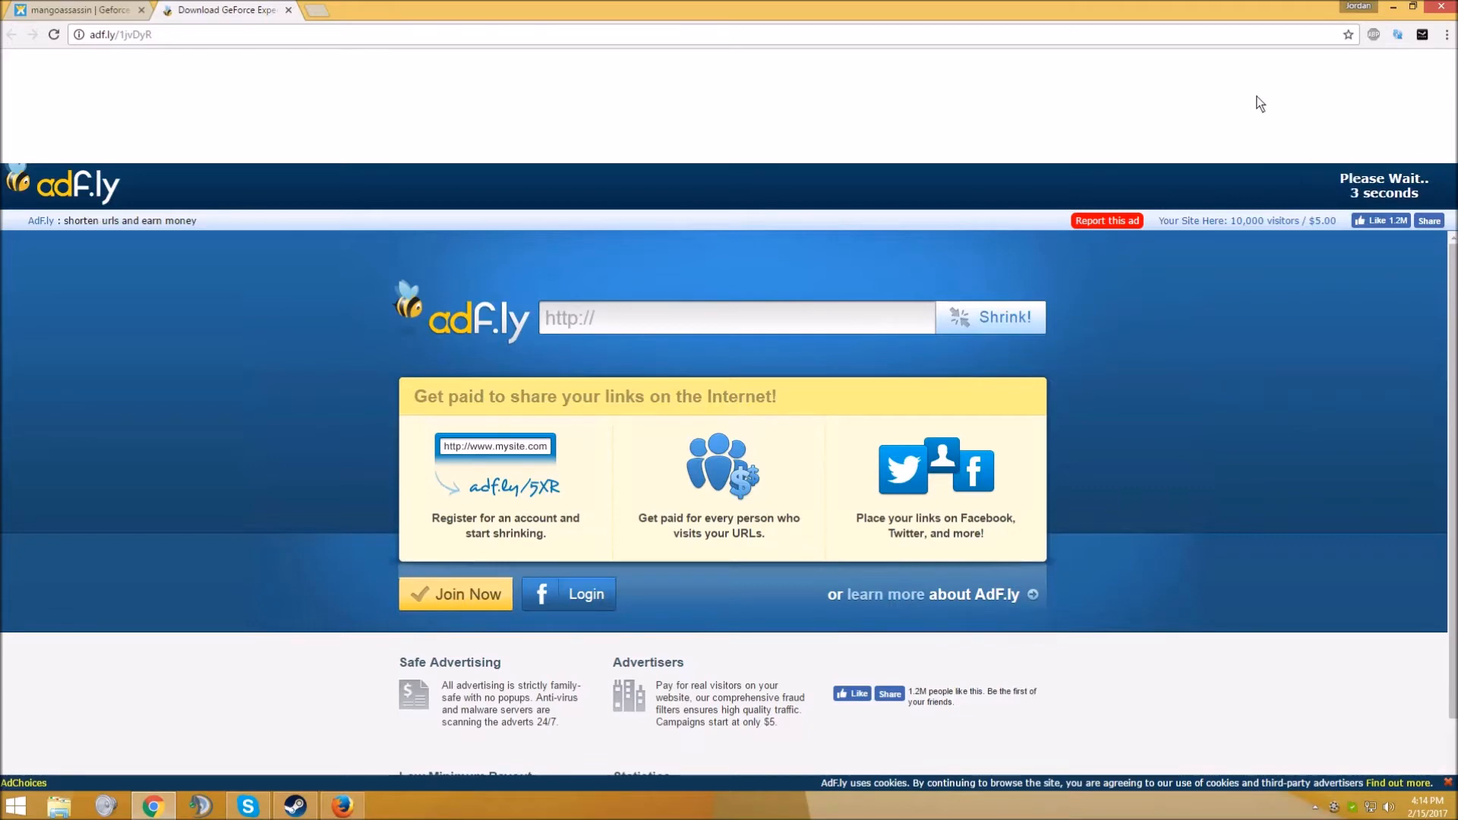
mouse_move(1305, 109)
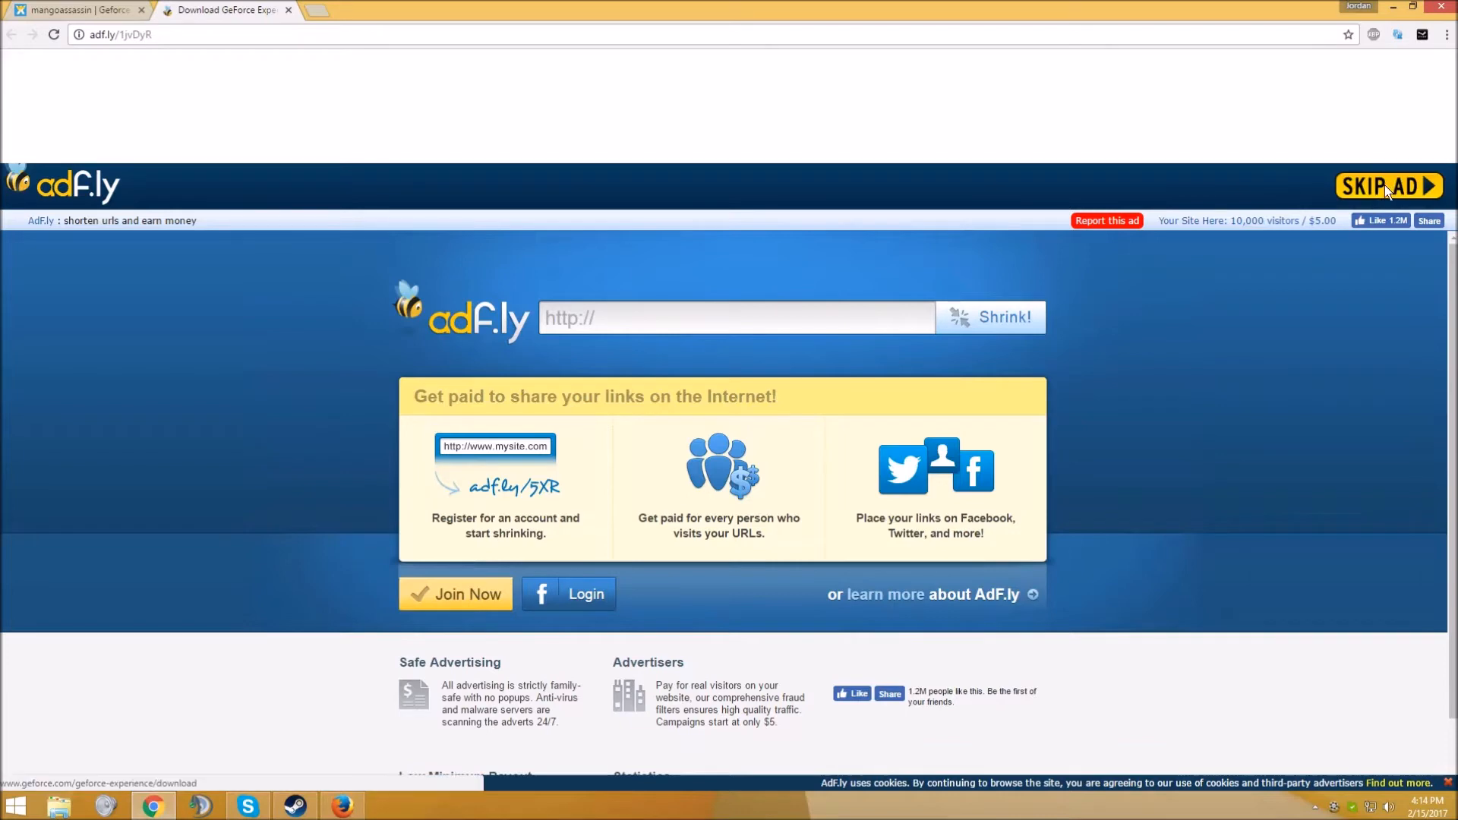
- Skip the adf.ly ad to reach NVIDIA's GeForce Experience 3.3.0.95 download page
click(1387, 186)
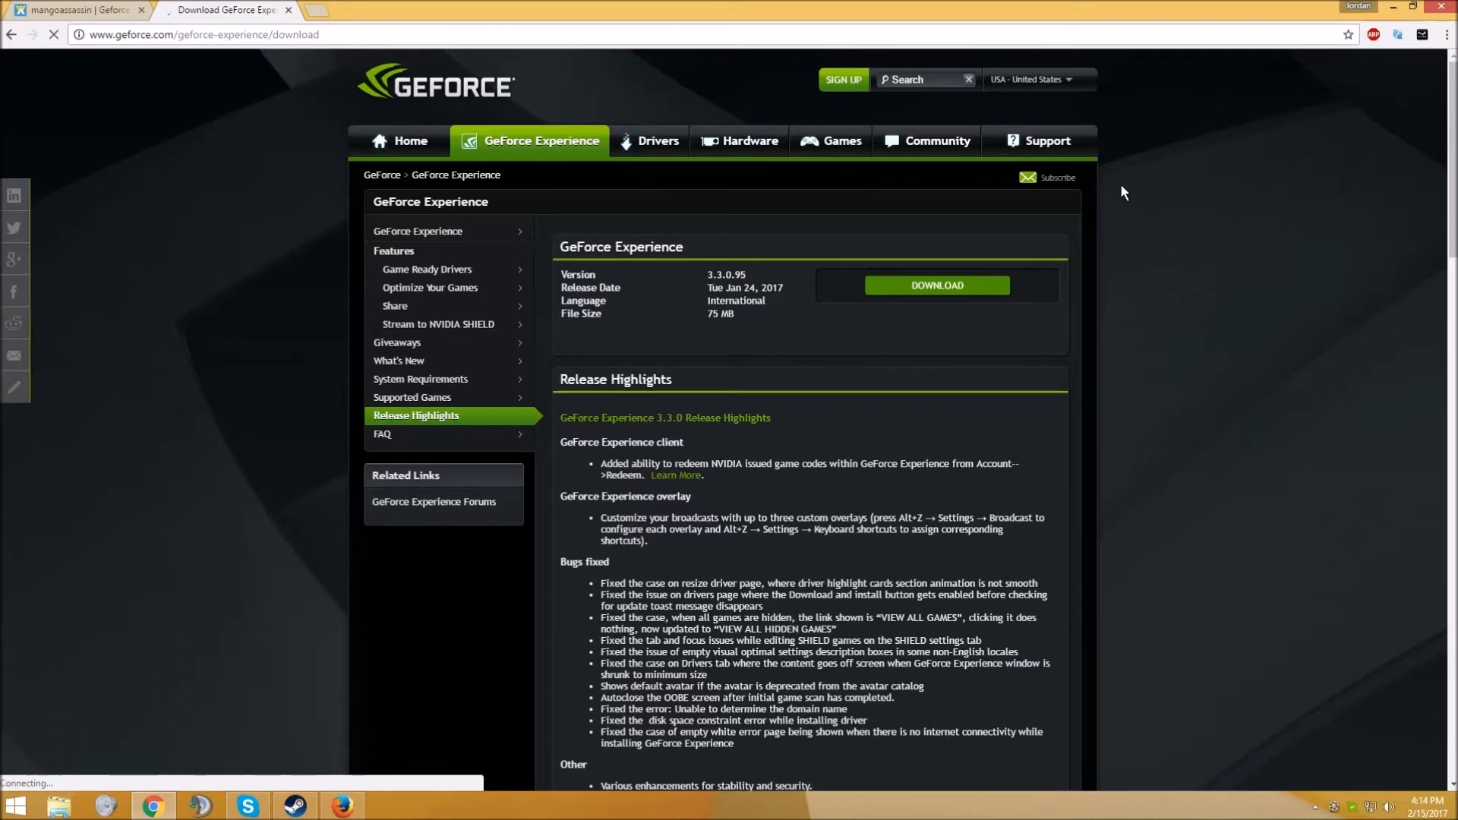
mouse_move(848, 266)
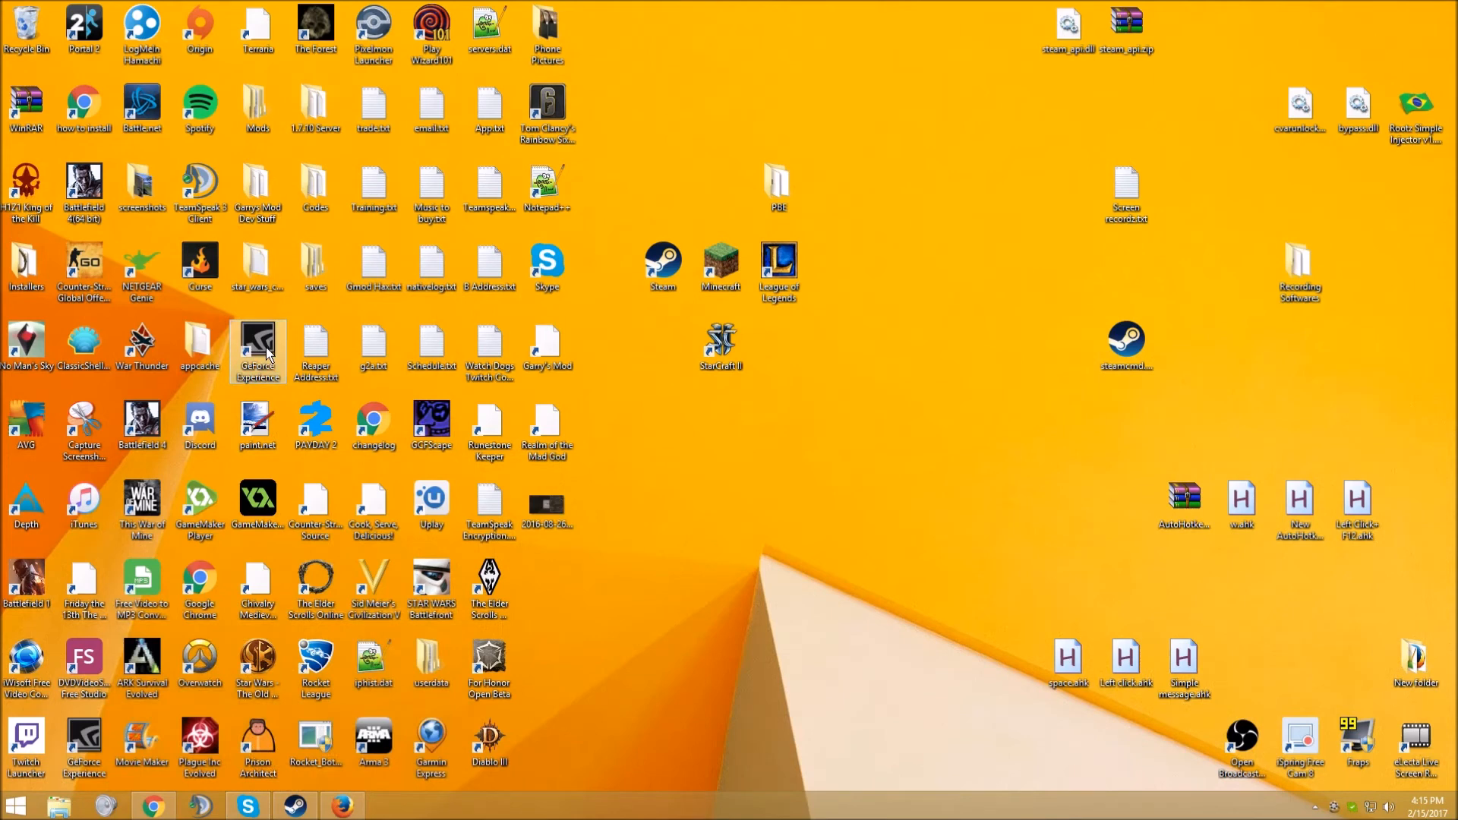
- Launch GeForce Experience and download Game Ready Driver 378.66 from the Drivers section
double_click(257, 344)
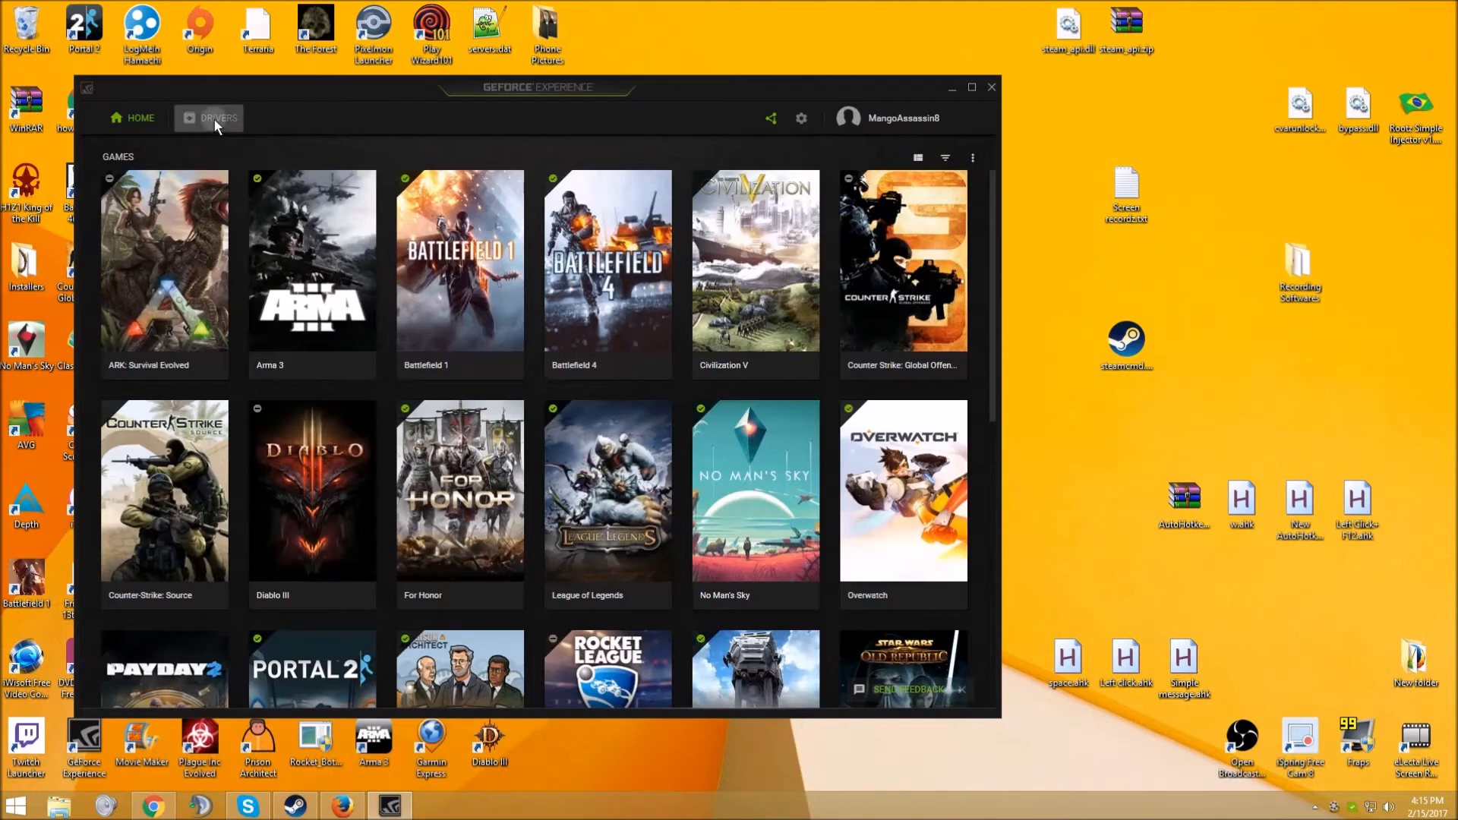
click(215, 116)
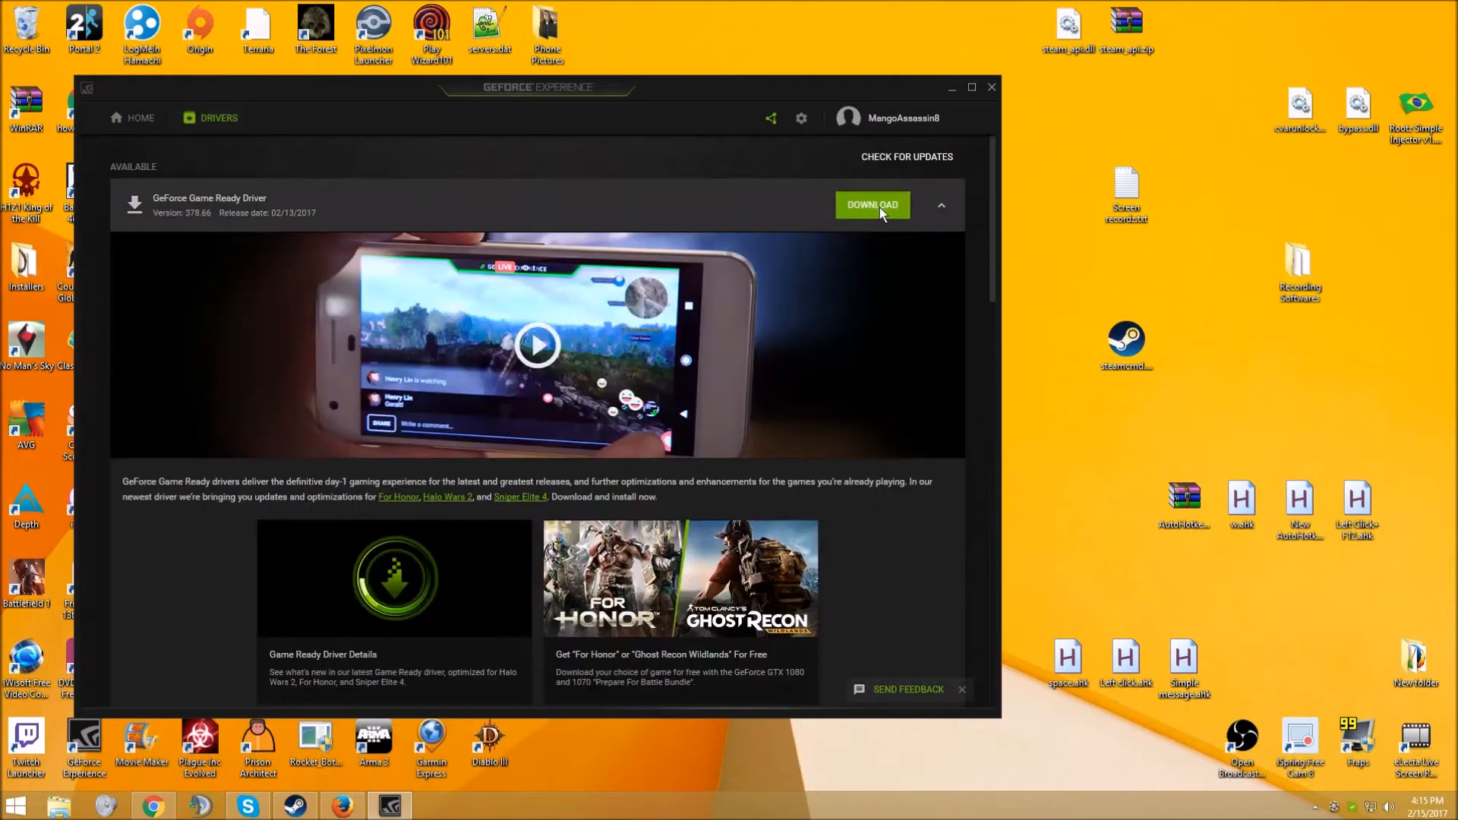
click(871, 204)
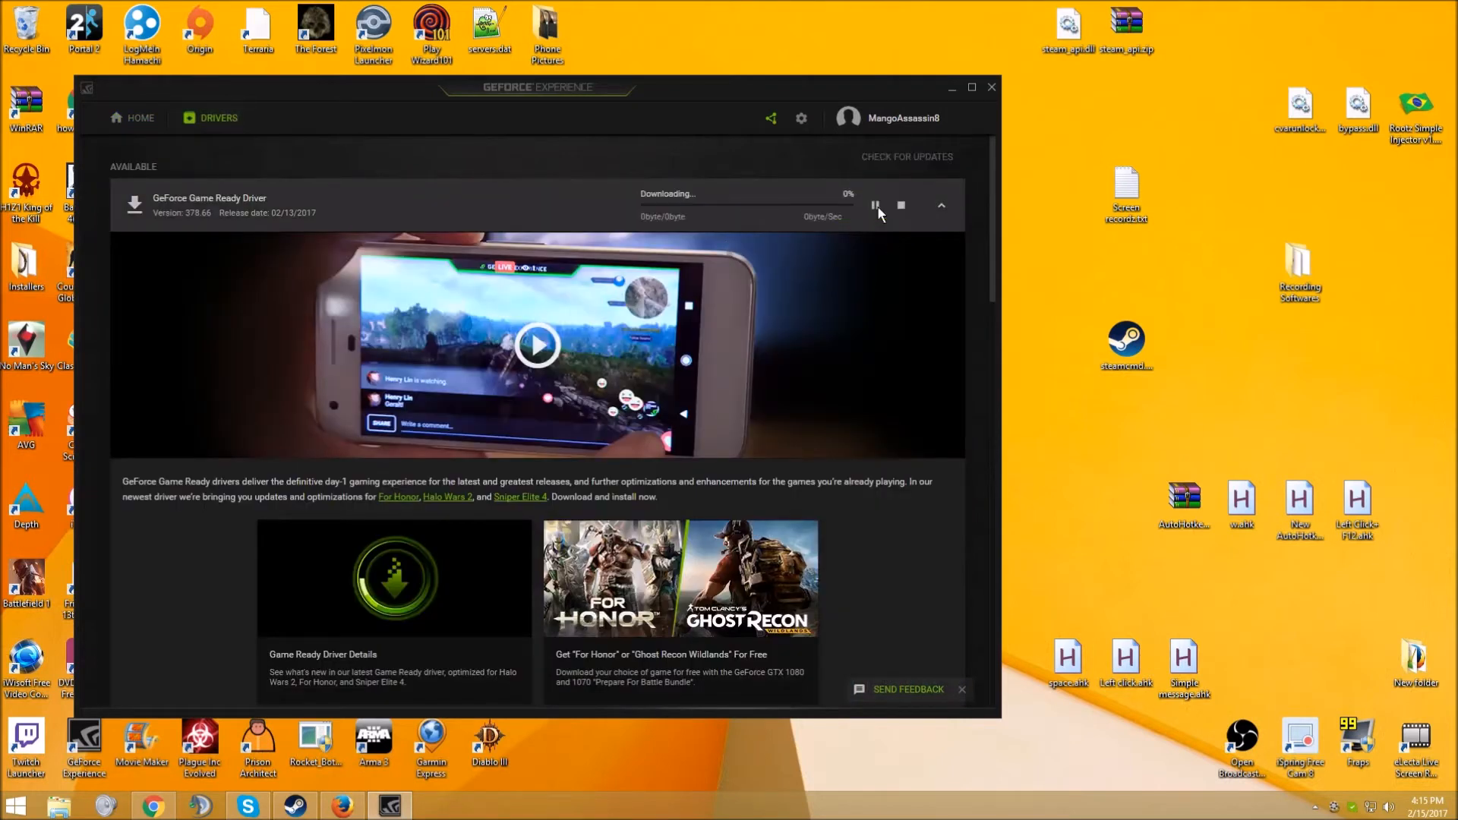